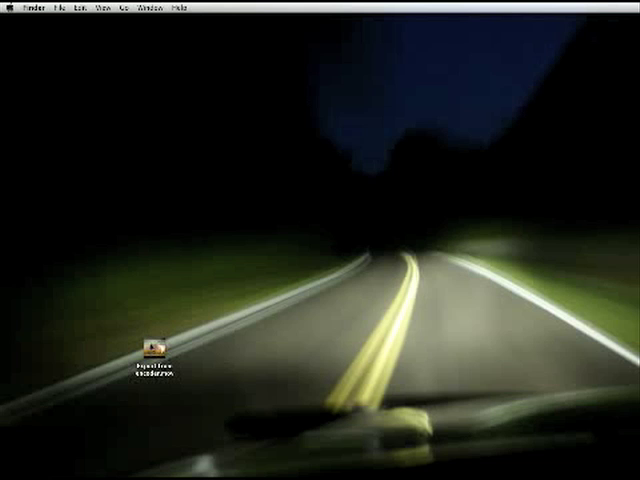
- Open 'Export from encoder.mov' from the desktop in QuickTime Player
double_click(154, 350)
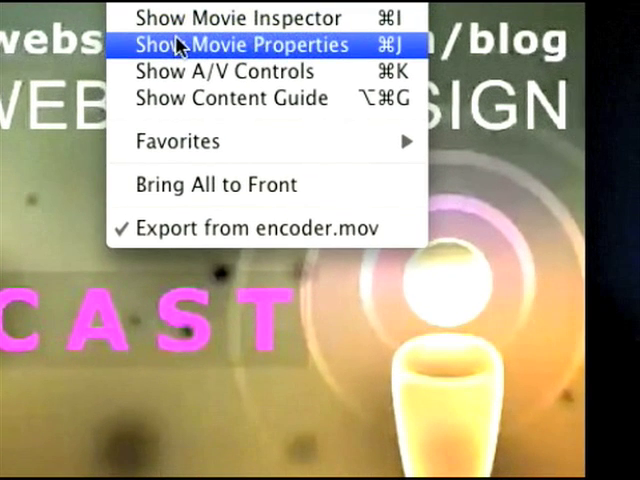
- Show the Movie Properties window for 'Export from encoder.mov' from the Window menu
click(245, 44)
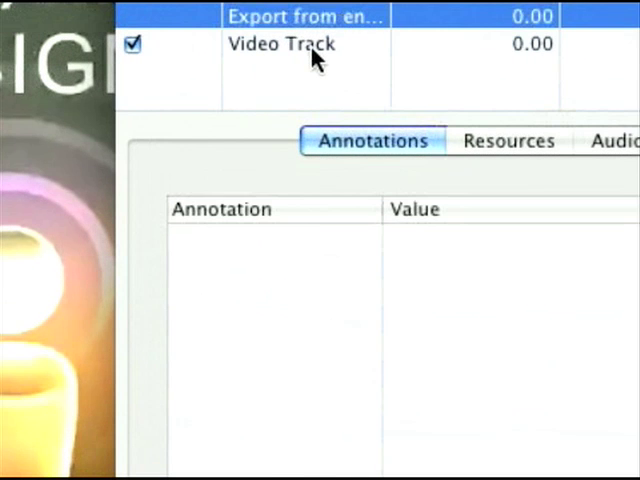
- Select the Video Track and display its Visual Settings (640 × 480, layer 0)
click(283, 44)
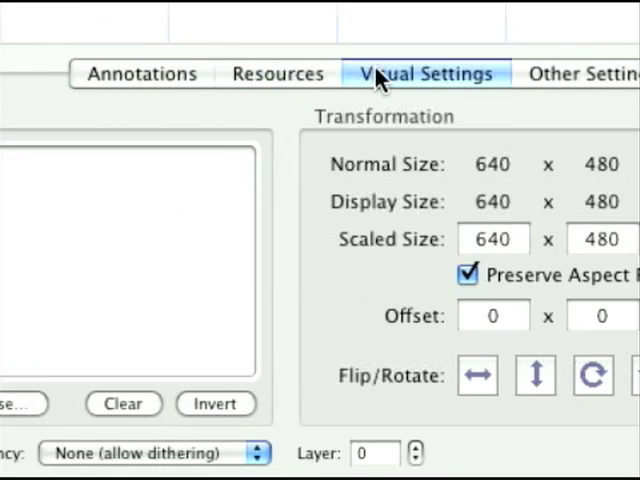
click(580, 73)
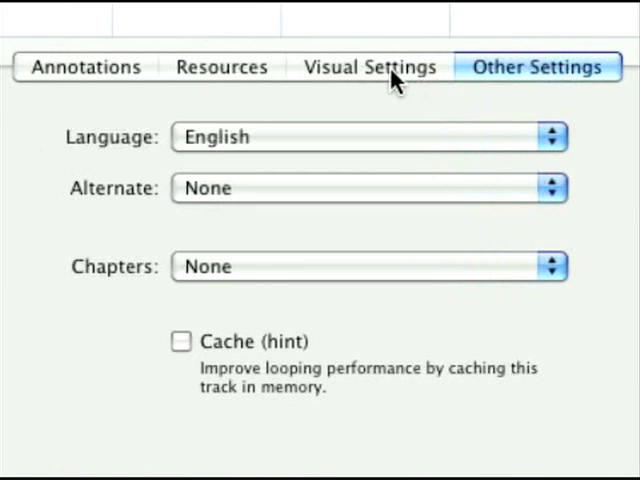
click(369, 67)
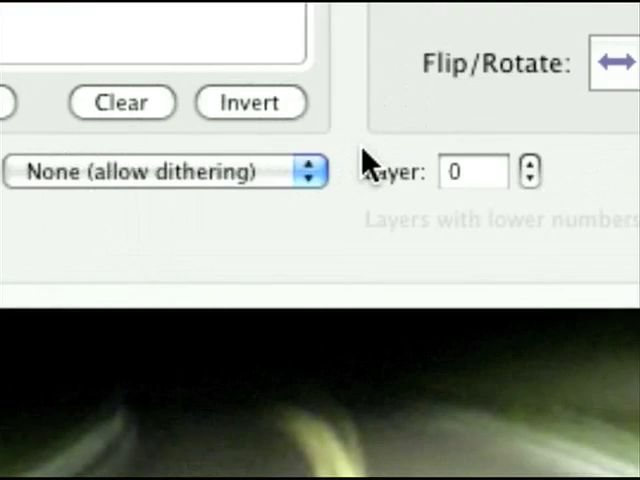
- Set the video track's Transparency to Blend and adjust the Transparency Level slider
click(165, 171)
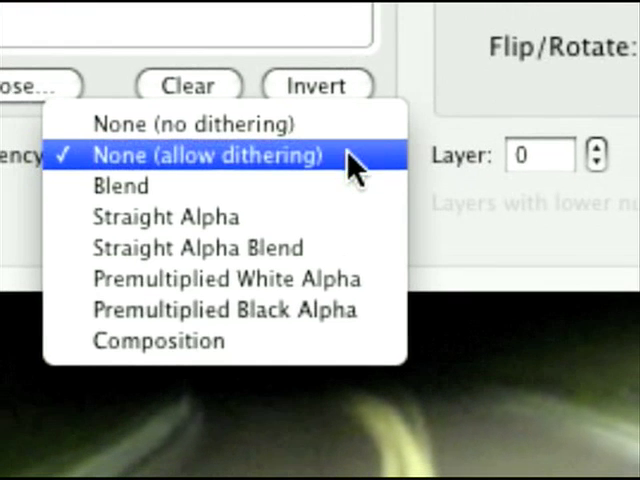
click(120, 185)
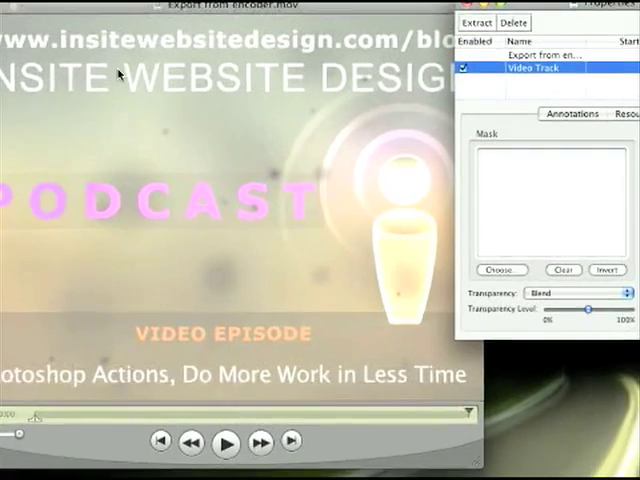
click(461, 11)
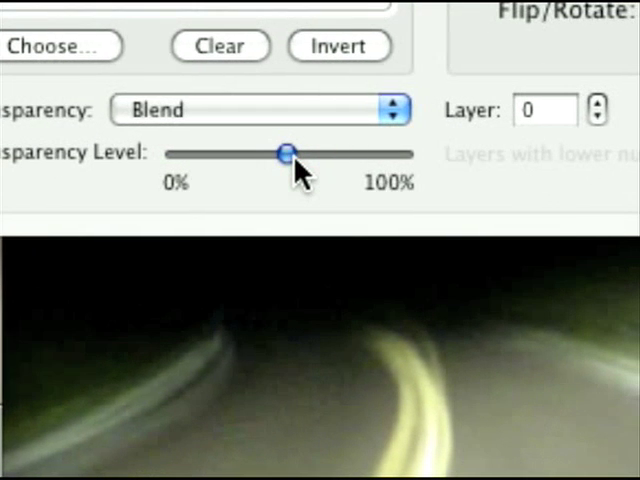
drag(288, 154, 289, 155)
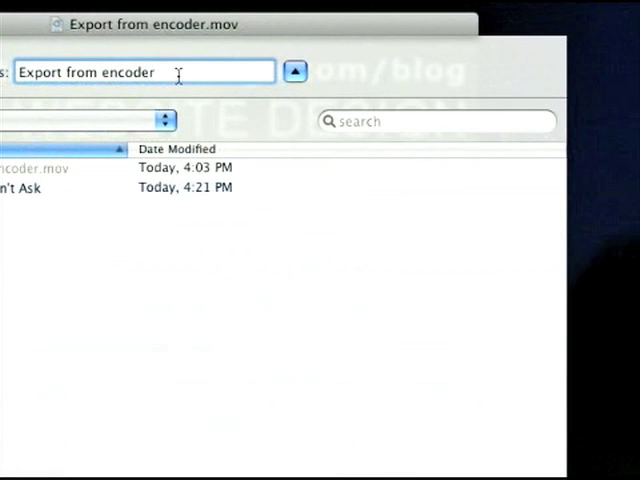
- Save the adjusted movie as a new self-contained file on the desktop
text(Fi)
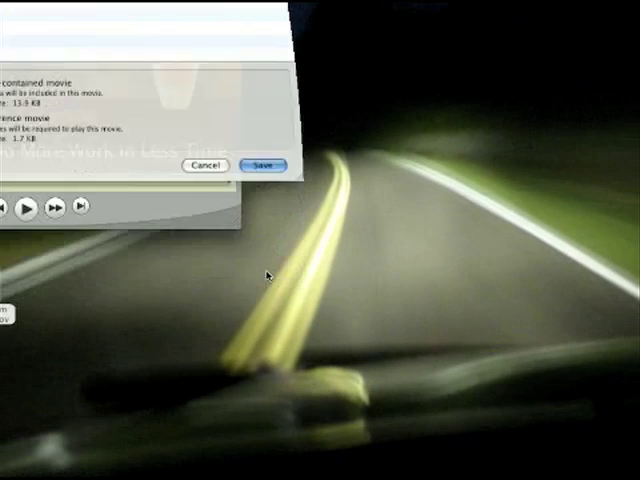
click(262, 166)
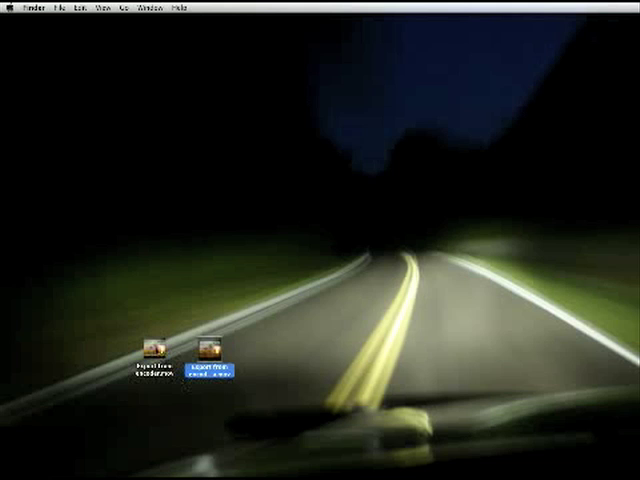
- Open the newly saved movie copy from the desktop to check it
double_click(155, 360)
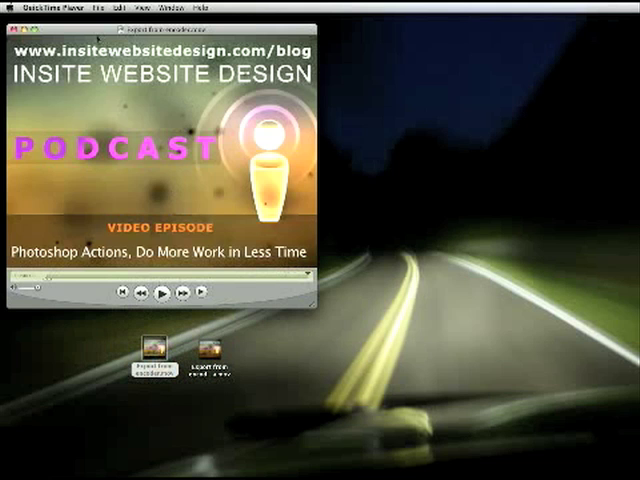